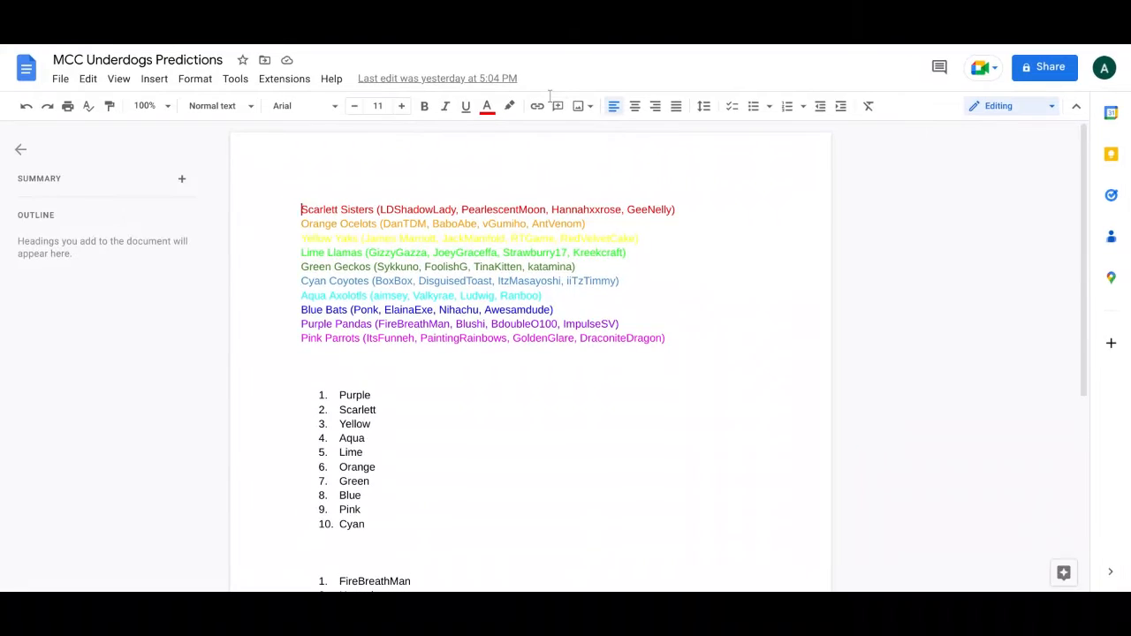
{"action": "mouse_move", "coordinate": [556, 106]}
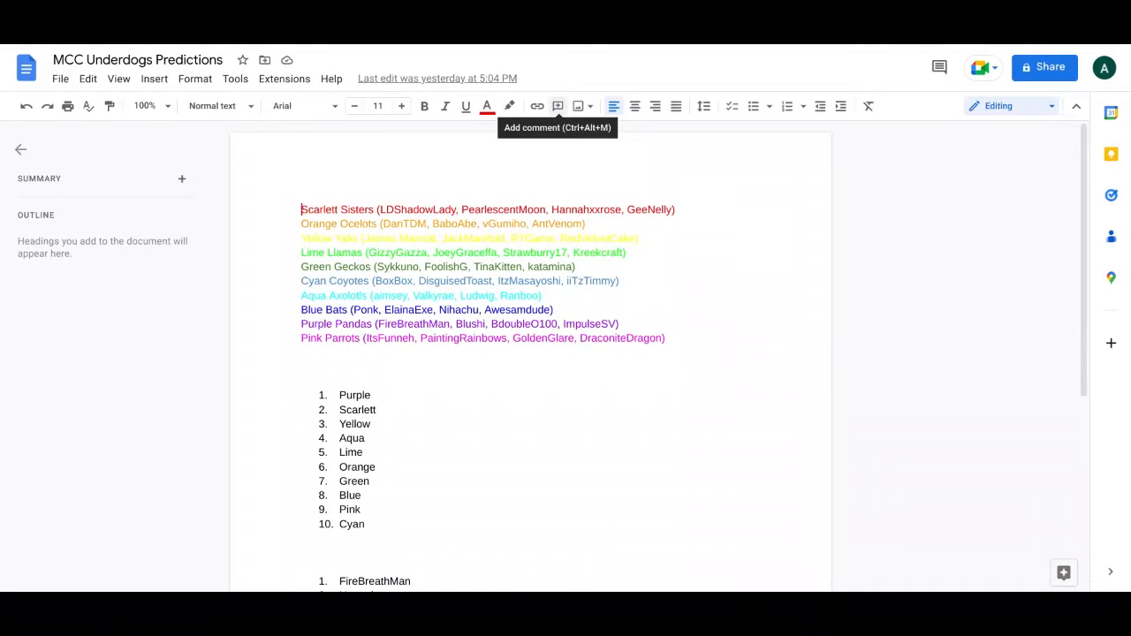
{"action": "mouse_move", "coordinate": [203, 48]}
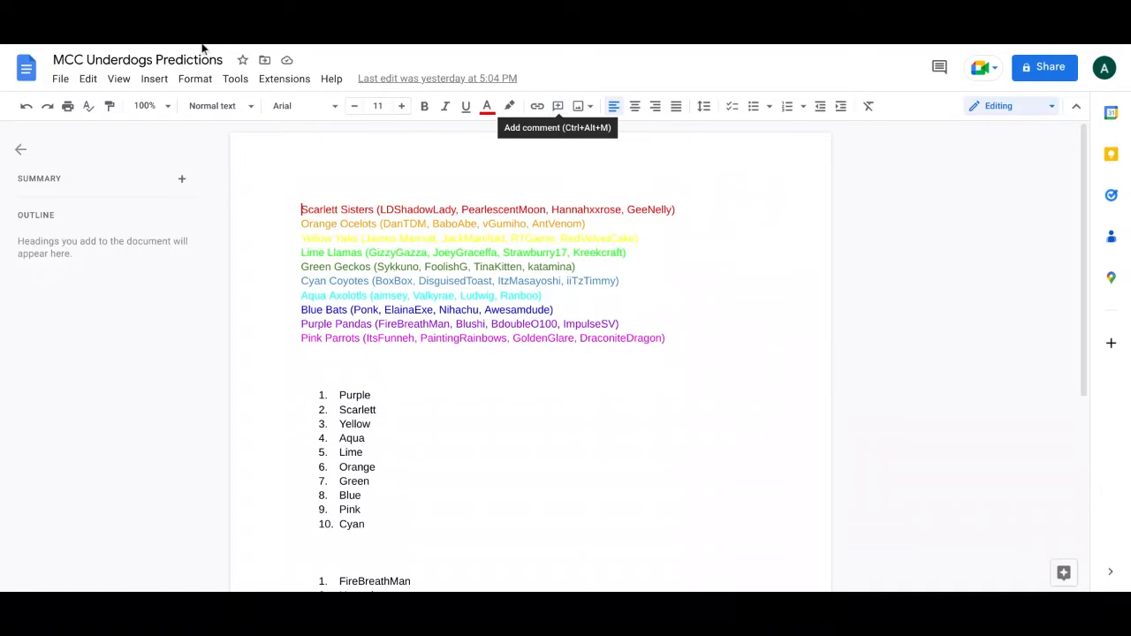
{"action": "mouse_move", "coordinate": [598, 389]}
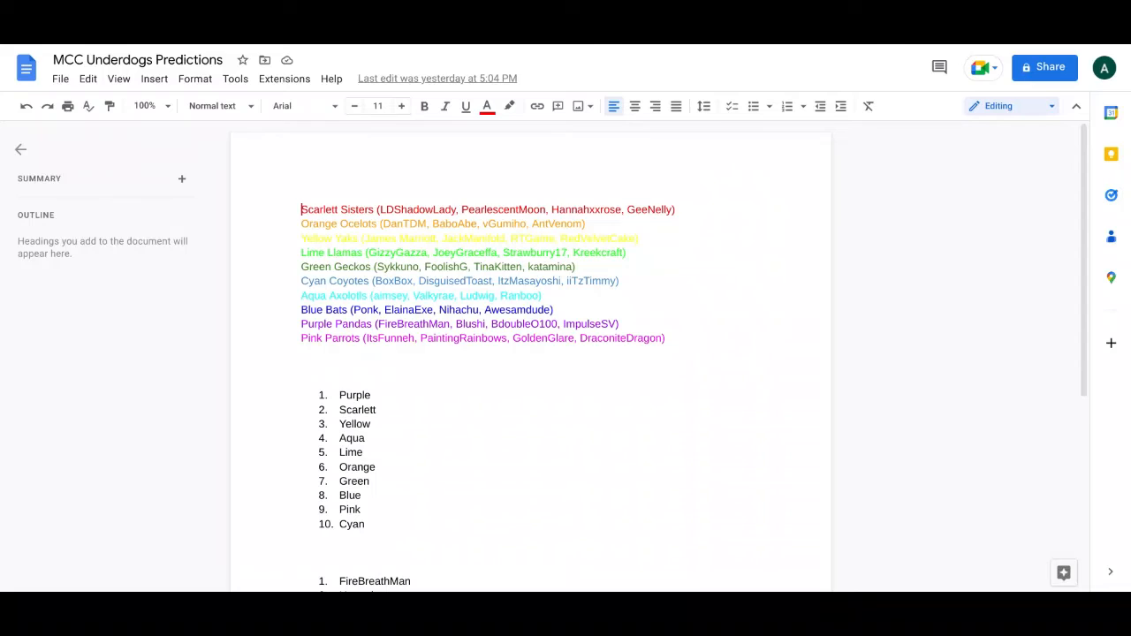
{"action": "type", "text": "p"}
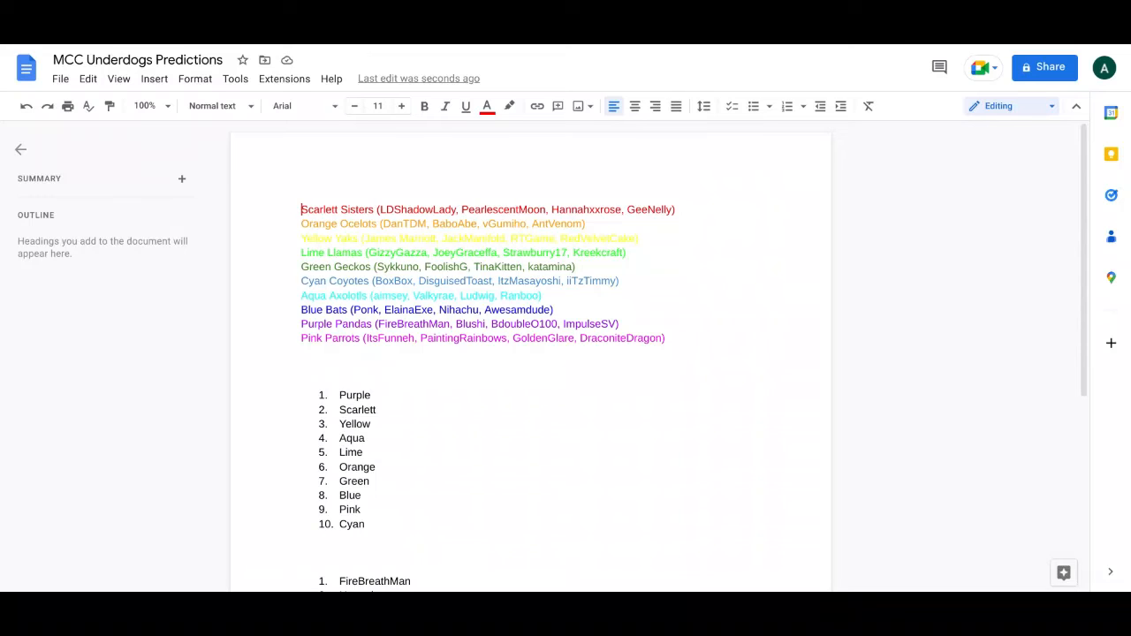
{"action": "mouse_move", "coordinate": [494, 48]}
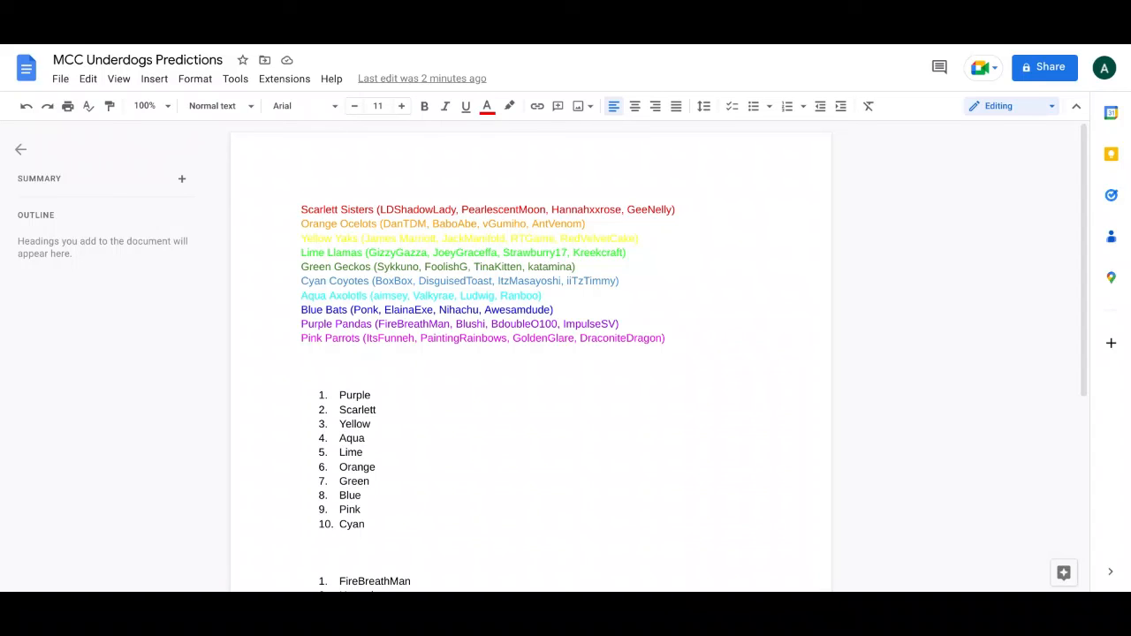
{"action": "mouse_move", "coordinate": [385, 399]}
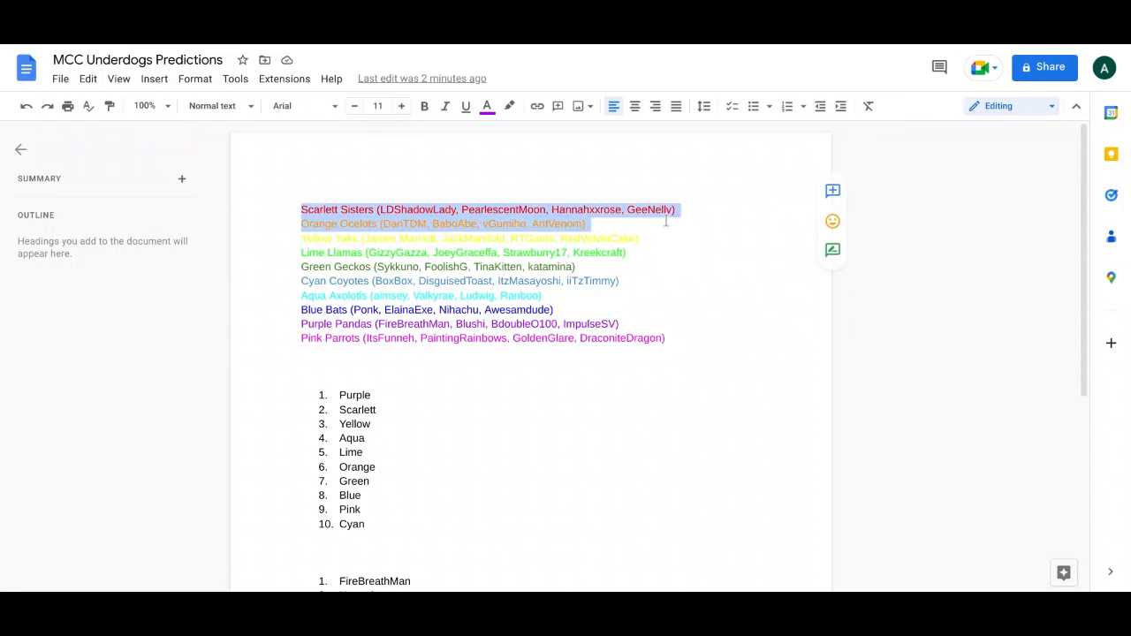
{"action": "left_click", "coordinate": [657, 208]}
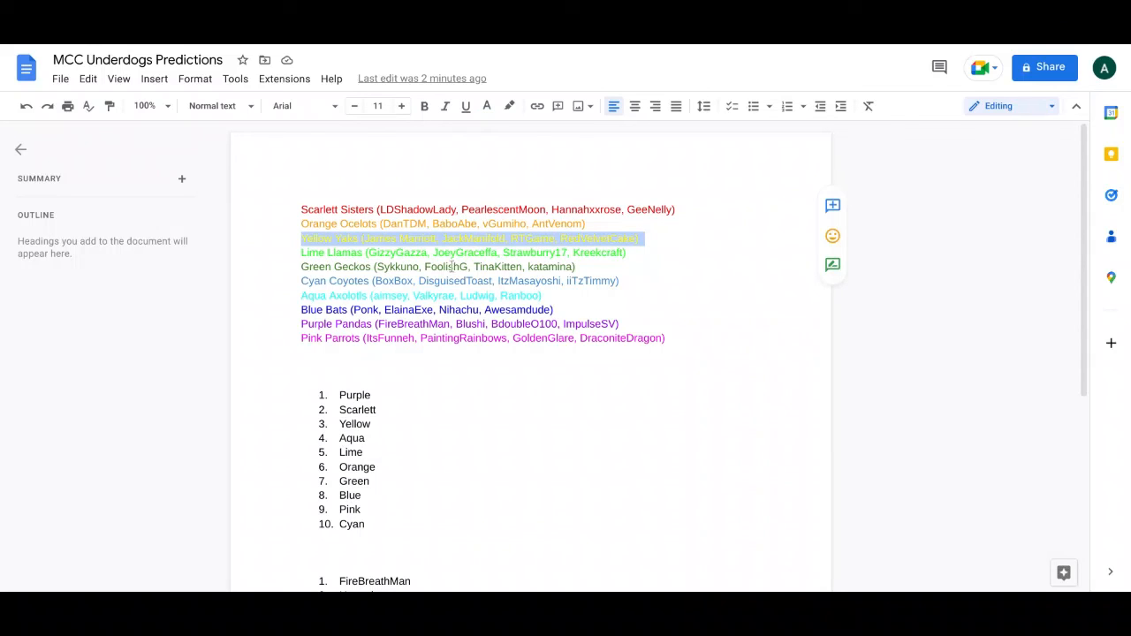
{"action": "mouse_move", "coordinate": [348, 295]}
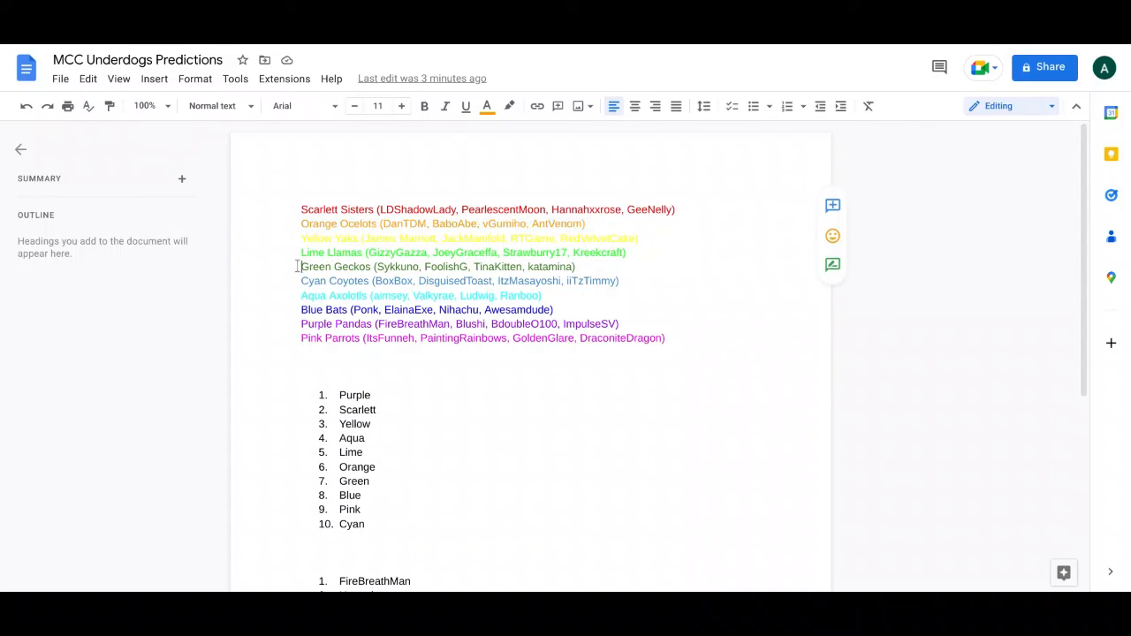
{"action": "left_click_drag", "start_coordinate": [300, 267], "coordinate": [583, 281]}
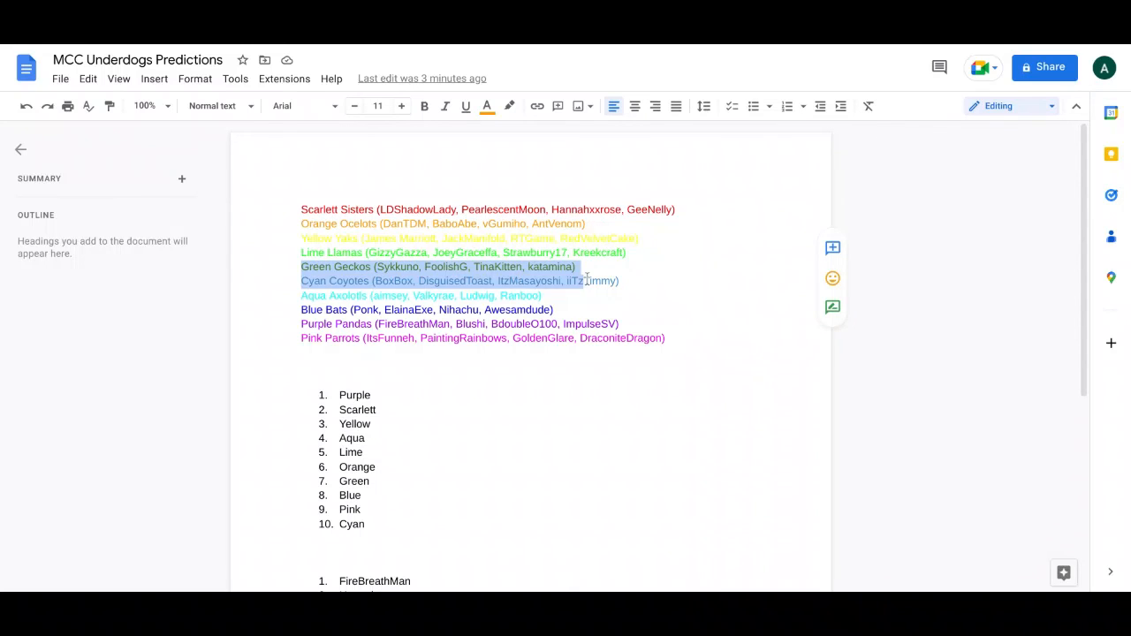